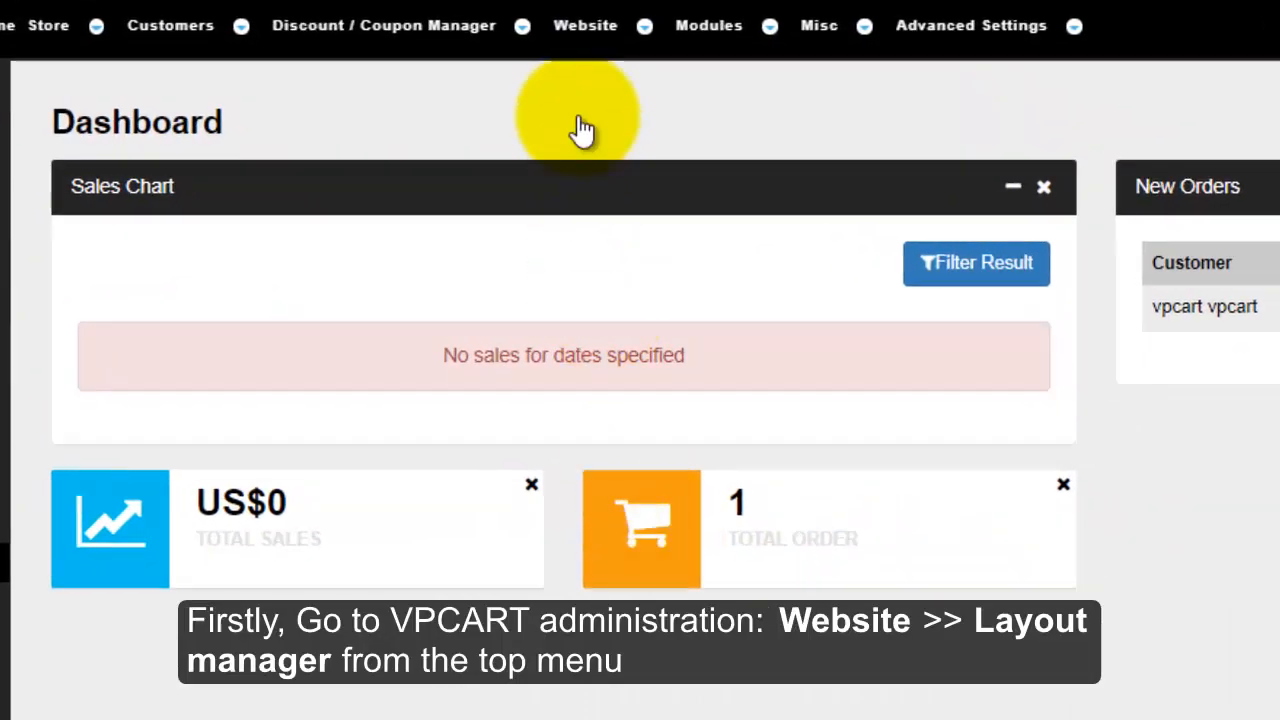
Step: Go to the Layout Manager from the Website menu in the admin top bar
{"action": "left_click", "coordinate": [584, 24]}
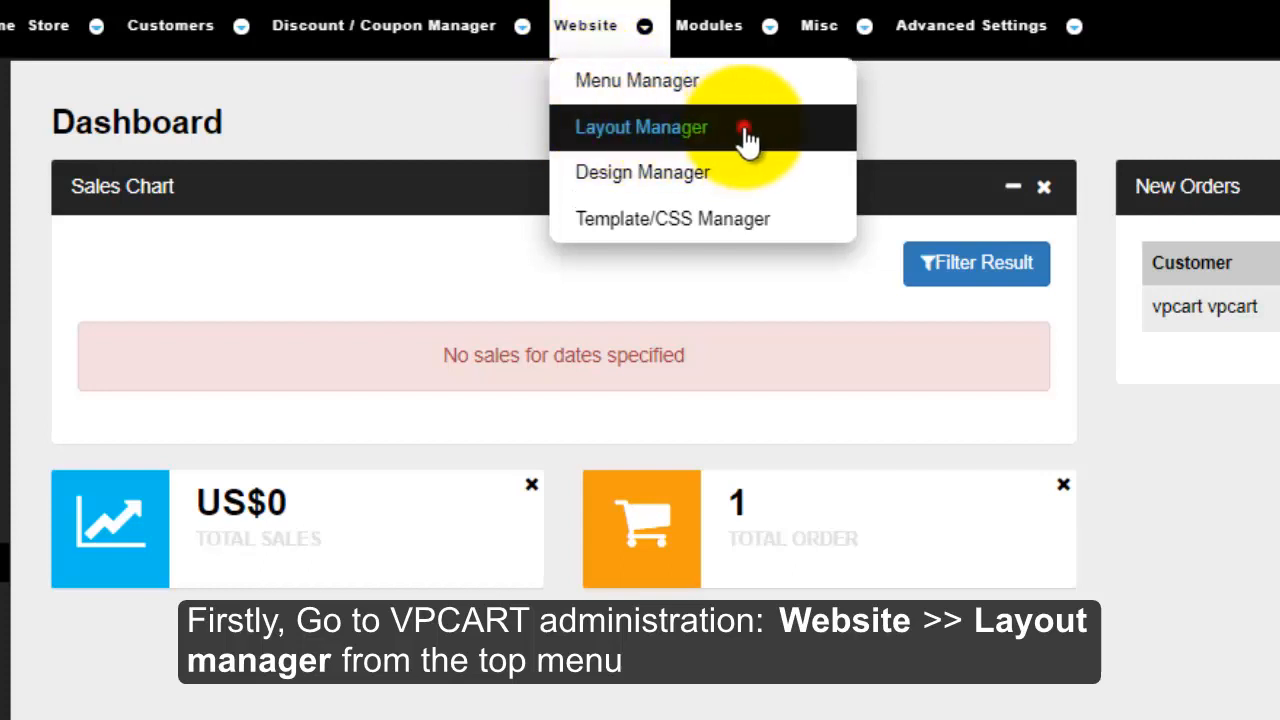
{"action": "left_click", "coordinate": [640, 128]}
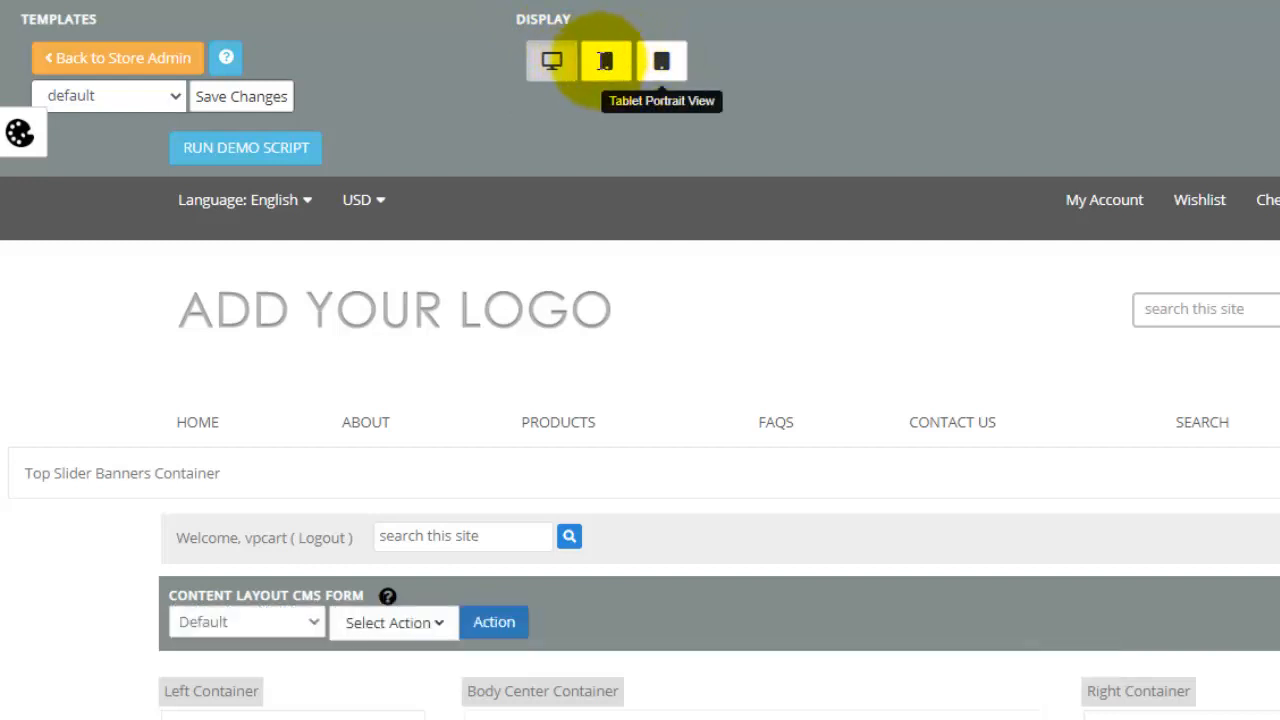
Step: Cycle the layout preview through Tablet Portrait View to Mobile View
{"action": "left_click", "coordinate": [608, 60]}
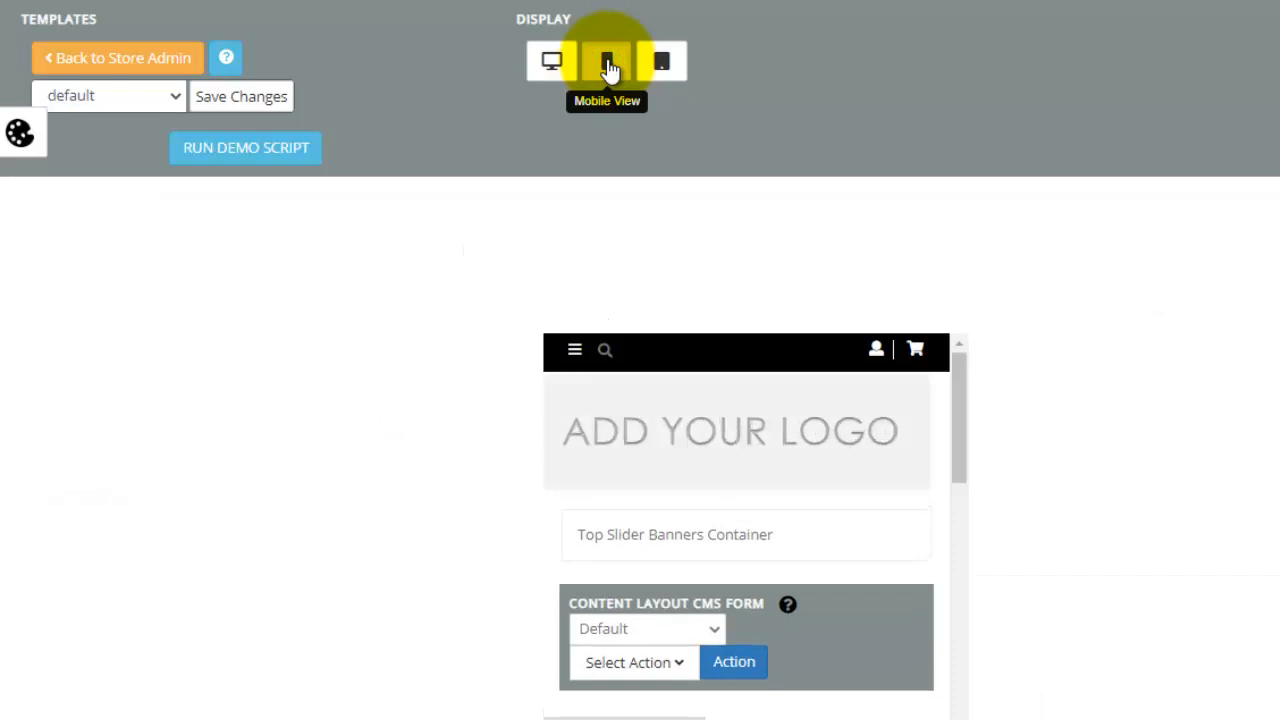
{"action": "left_click", "coordinate": [608, 60]}
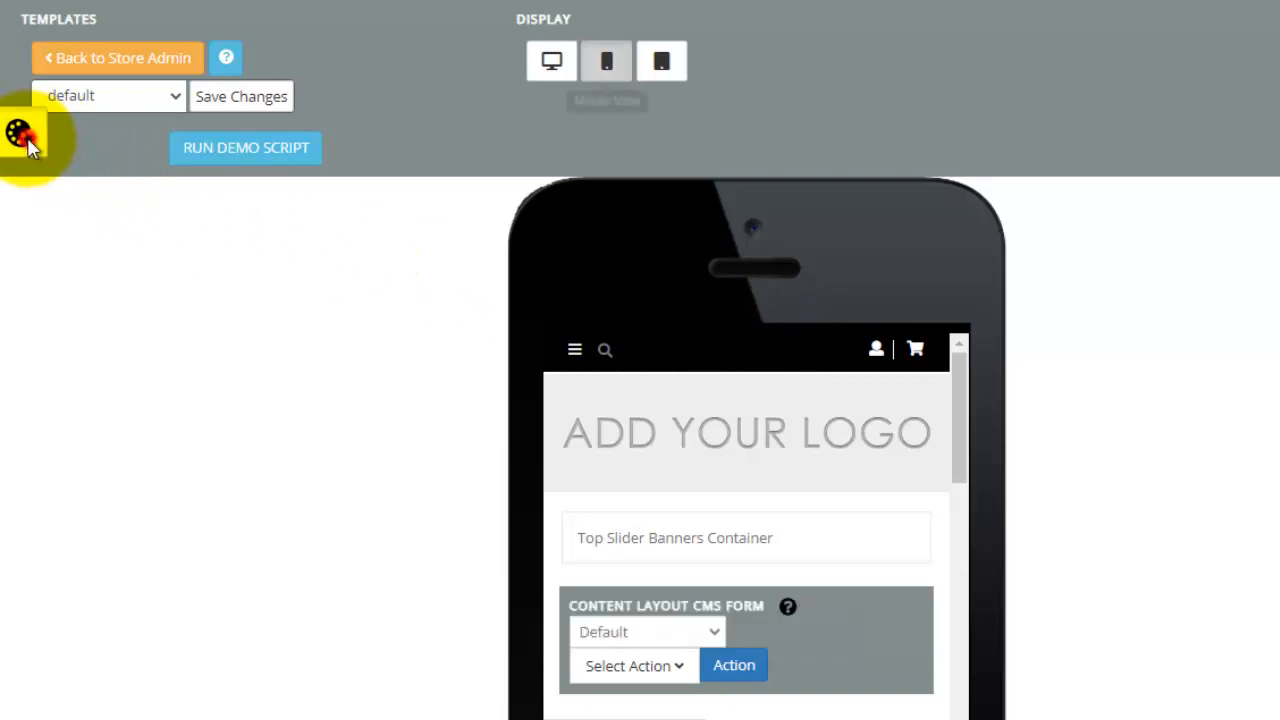
Step: Try theme colours in the Design Manager shade field, landing on a dark green
{"action": "left_click", "coordinate": [22, 132]}
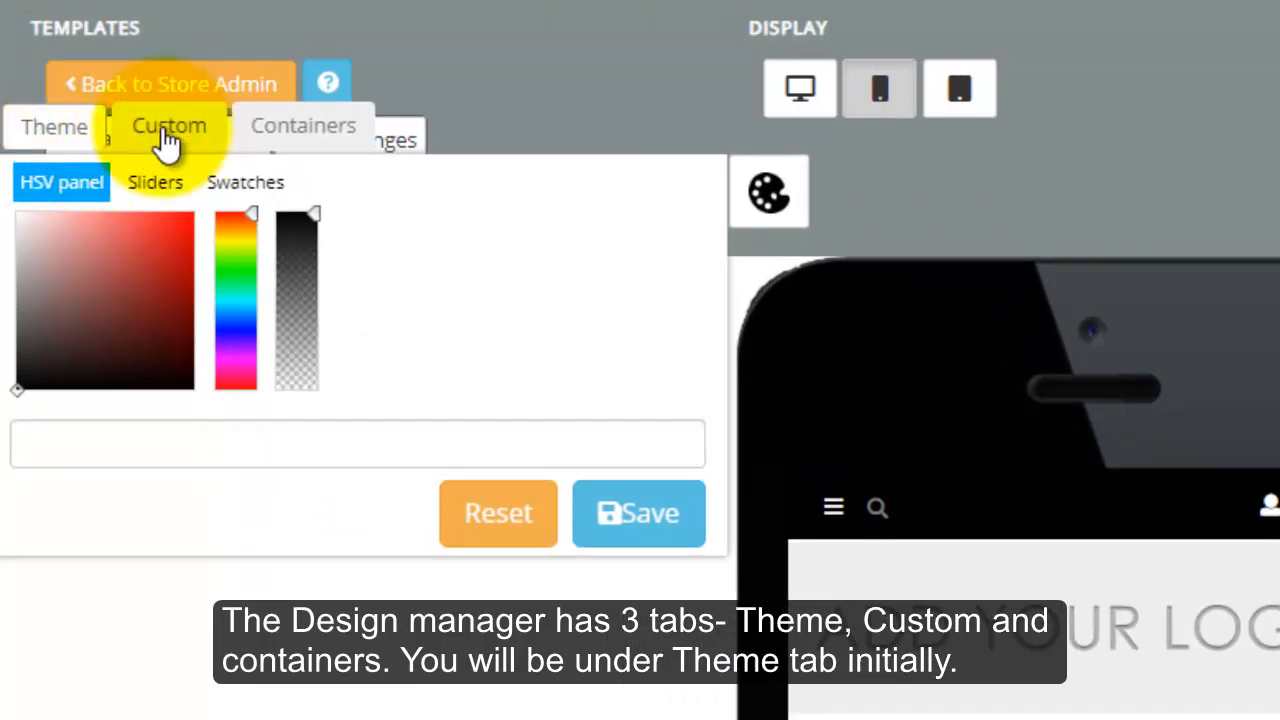
{"action": "mouse_move", "coordinate": [304, 130]}
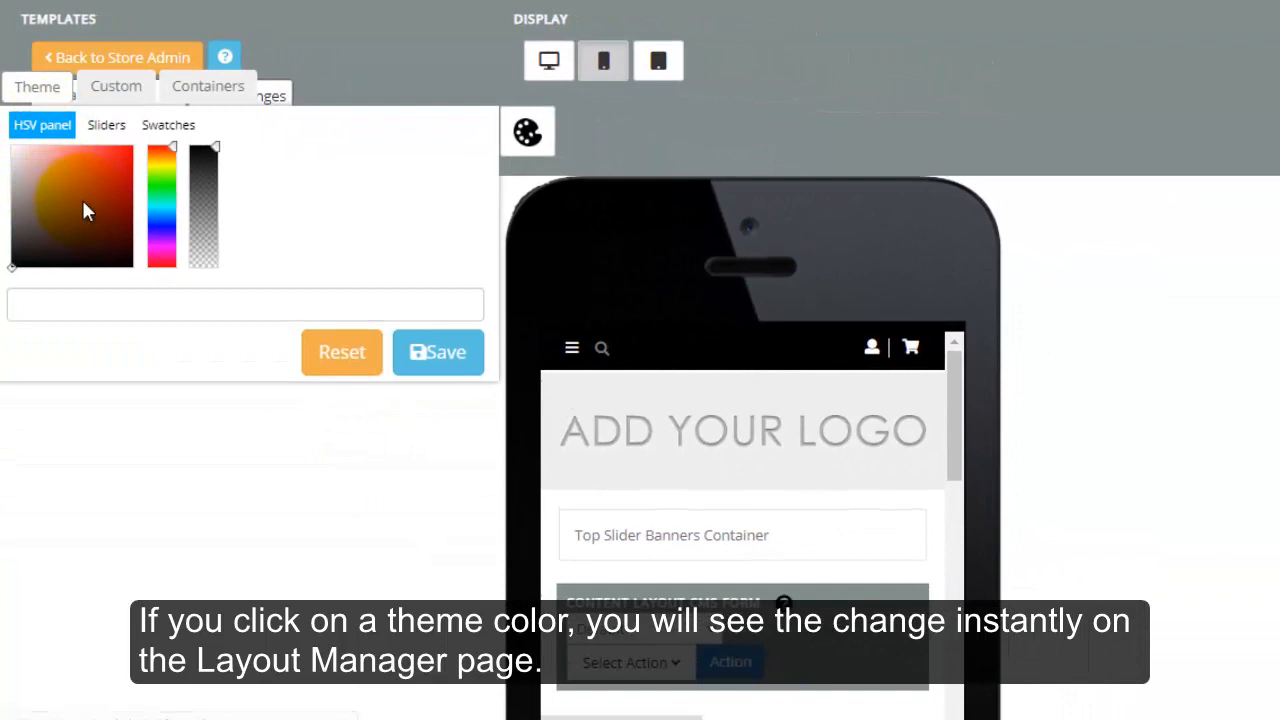
{"action": "left_click", "coordinate": [88, 202]}
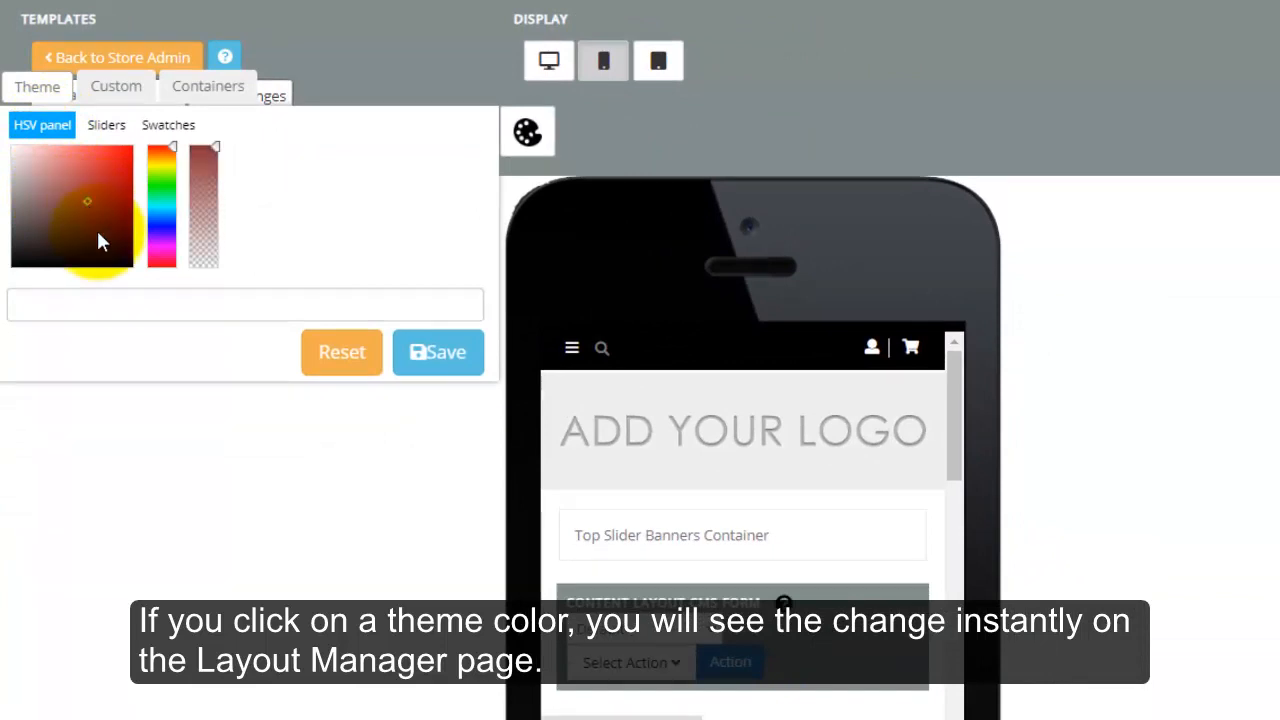
{"action": "left_click", "coordinate": [122, 212]}
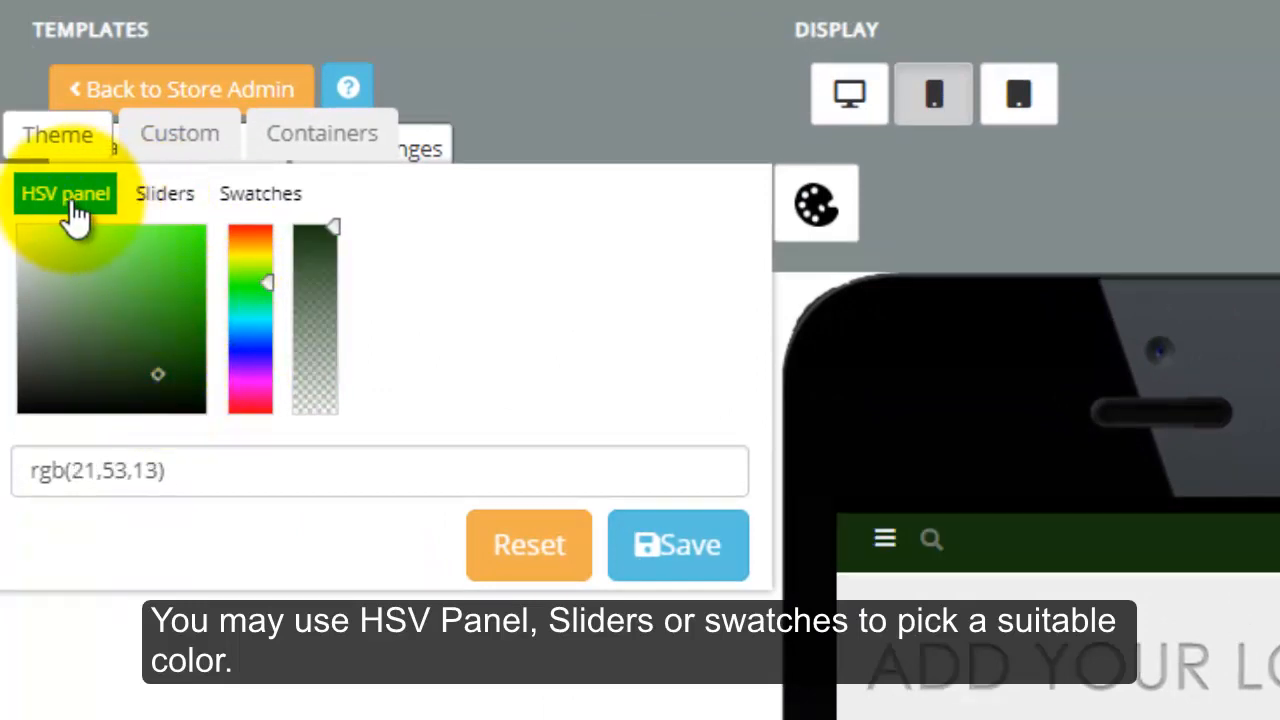
Step: Look through the HSV panel, Sliders and Swatches, then choose a blue swatch as theme colour
{"action": "left_click", "coordinate": [164, 192]}
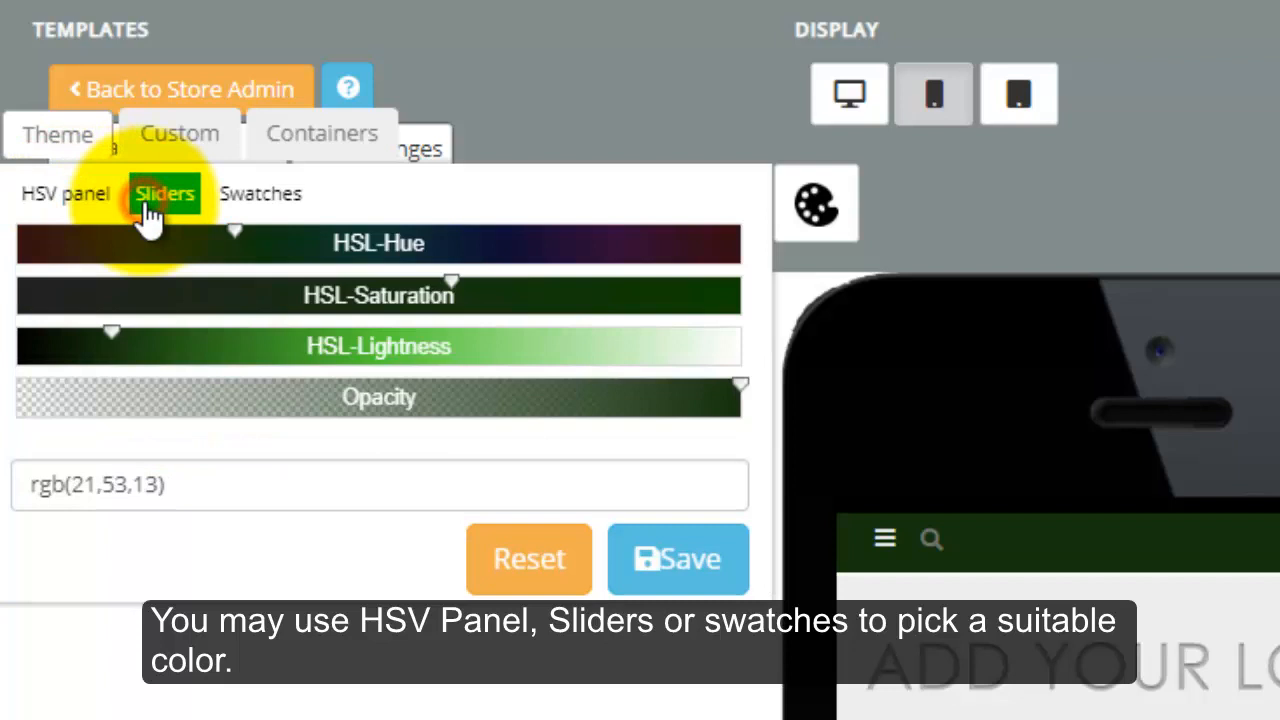
{"action": "left_click", "coordinate": [260, 192]}
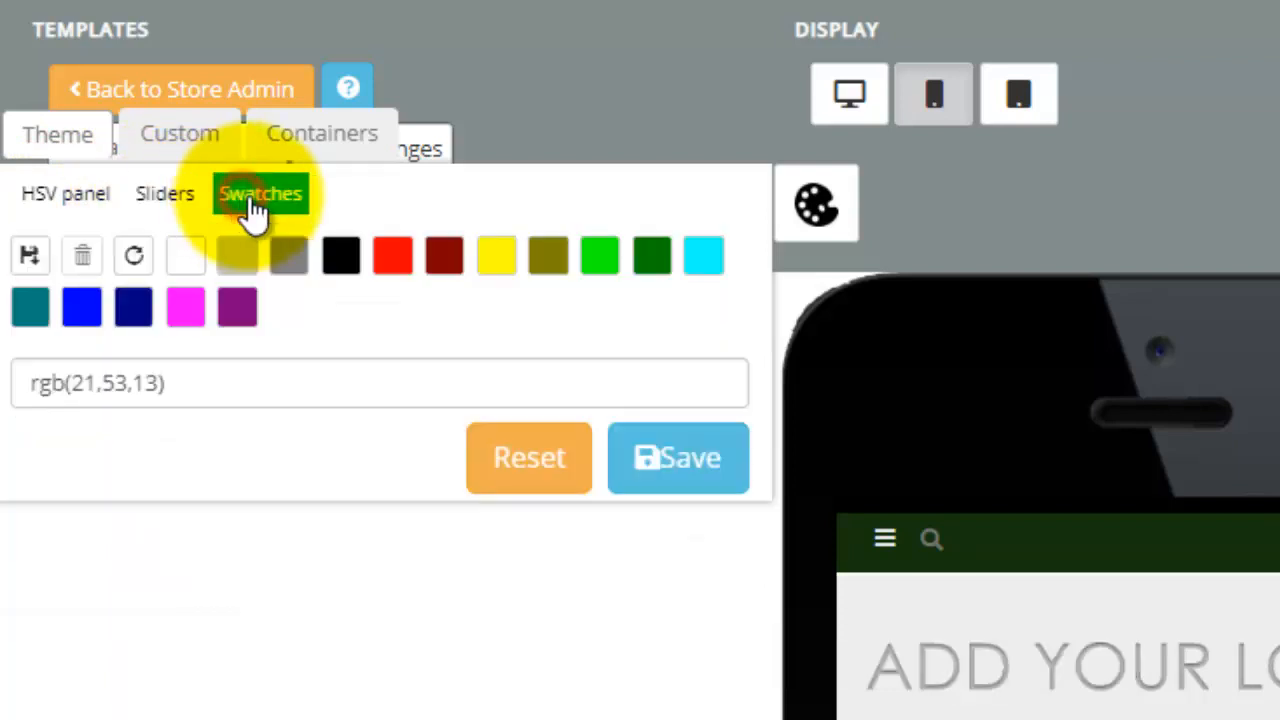
{"action": "mouse_move", "coordinate": [490, 276]}
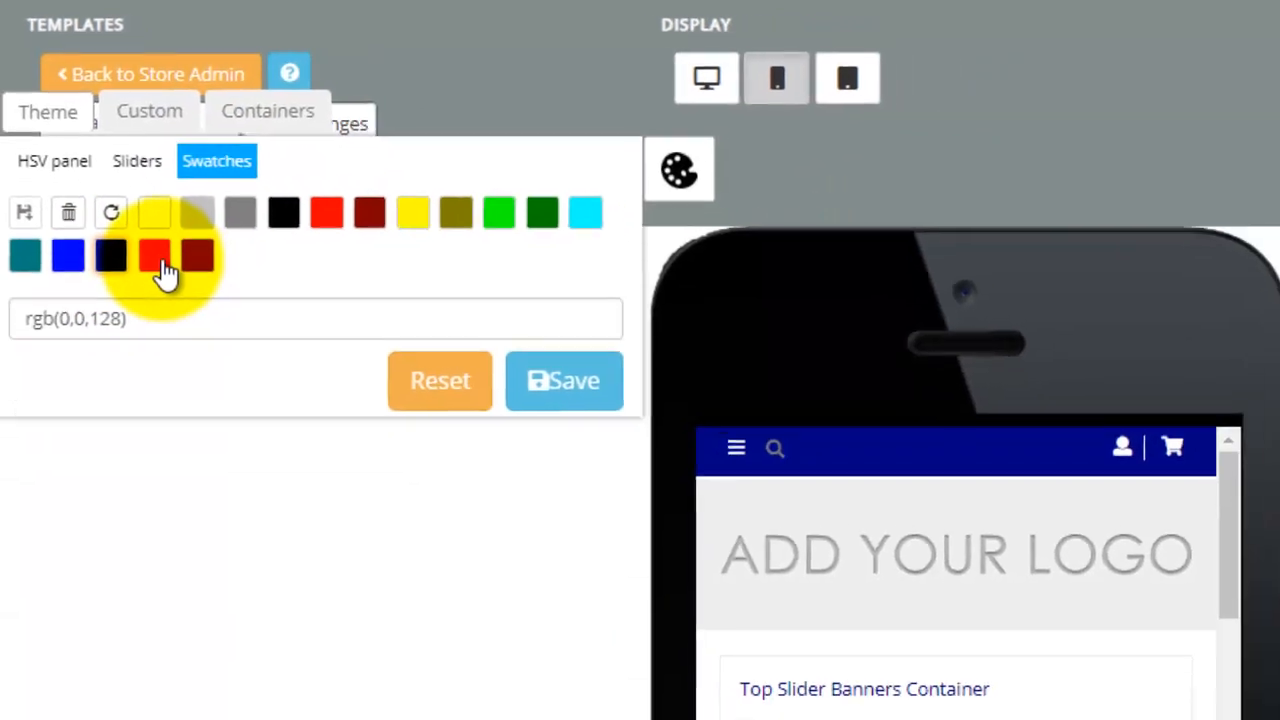
{"action": "left_click", "coordinate": [68, 256]}
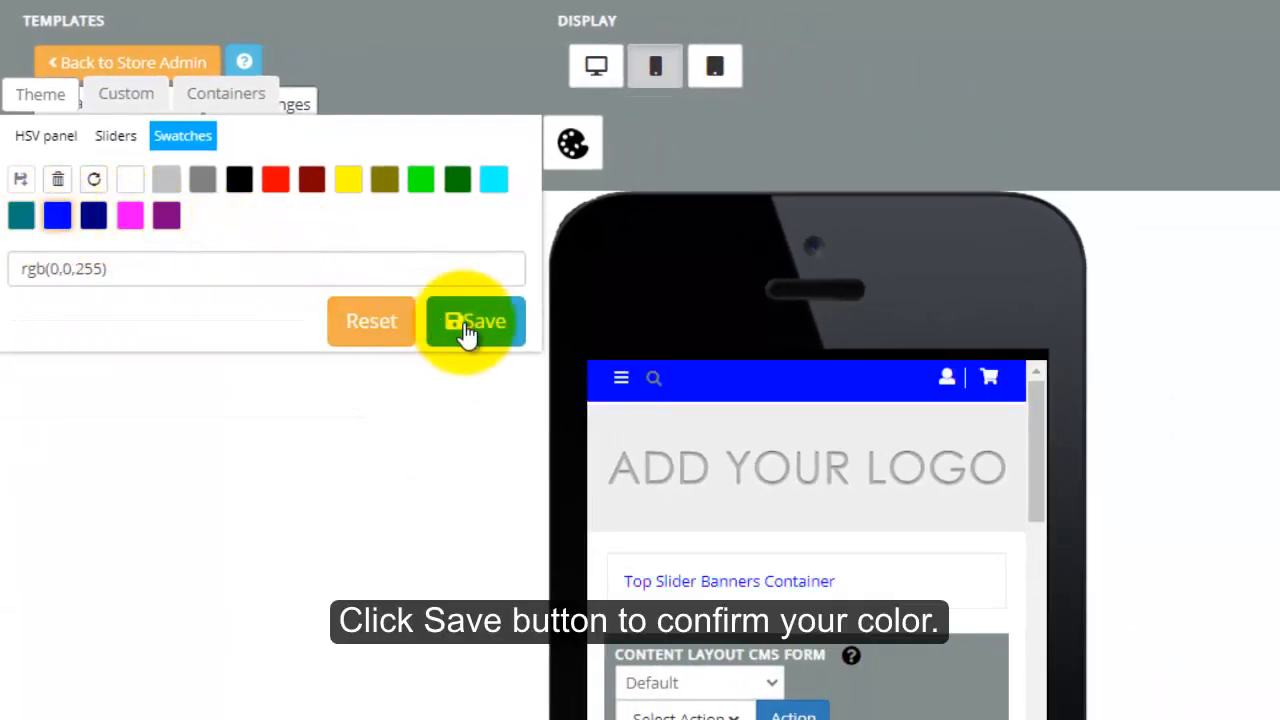
Step: Save the blue theme colour and acknowledge 'Write to File Successfully'
{"action": "left_click", "coordinate": [476, 320]}
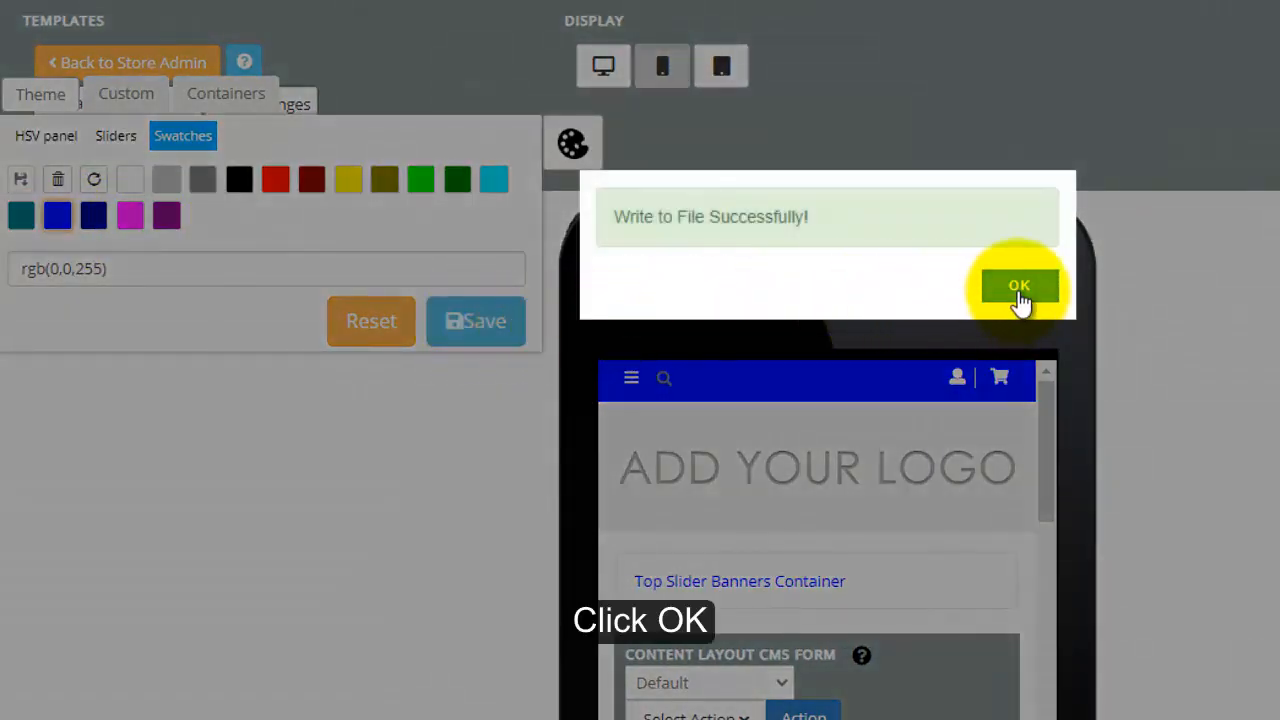
{"action": "left_click", "coordinate": [1018, 288]}
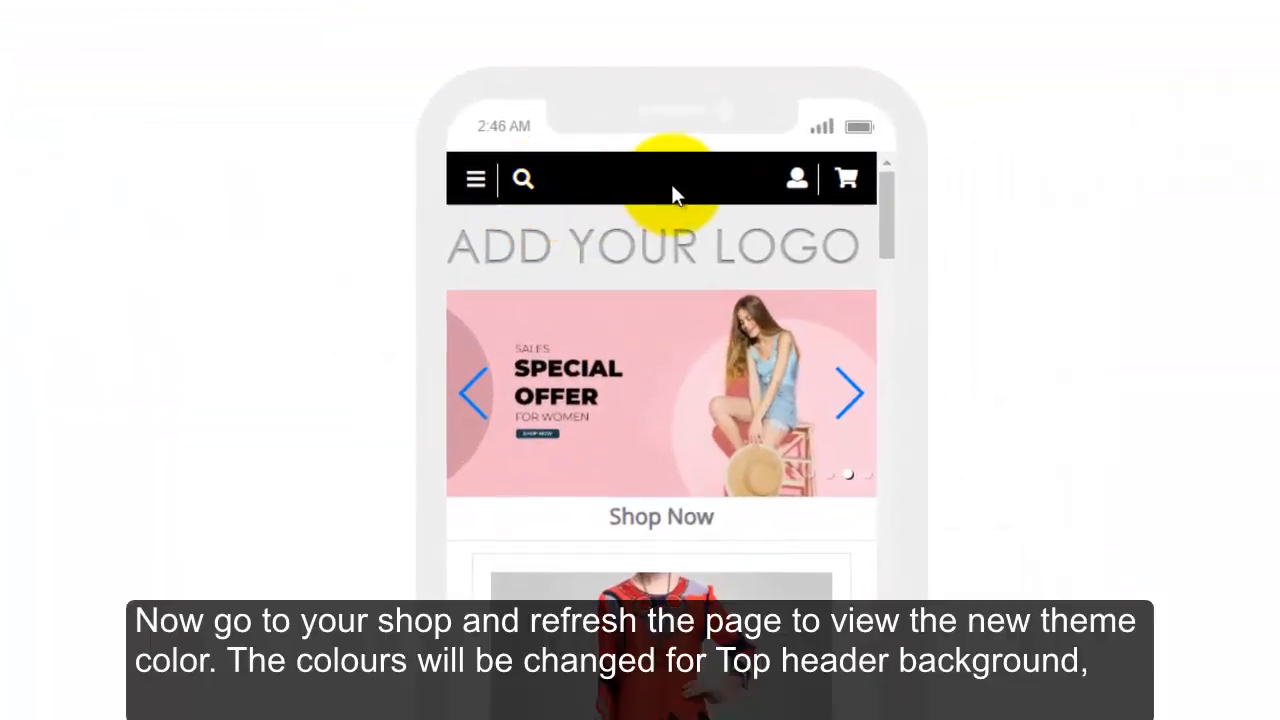
{"action": "mouse_move", "coordinate": [390, 40]}
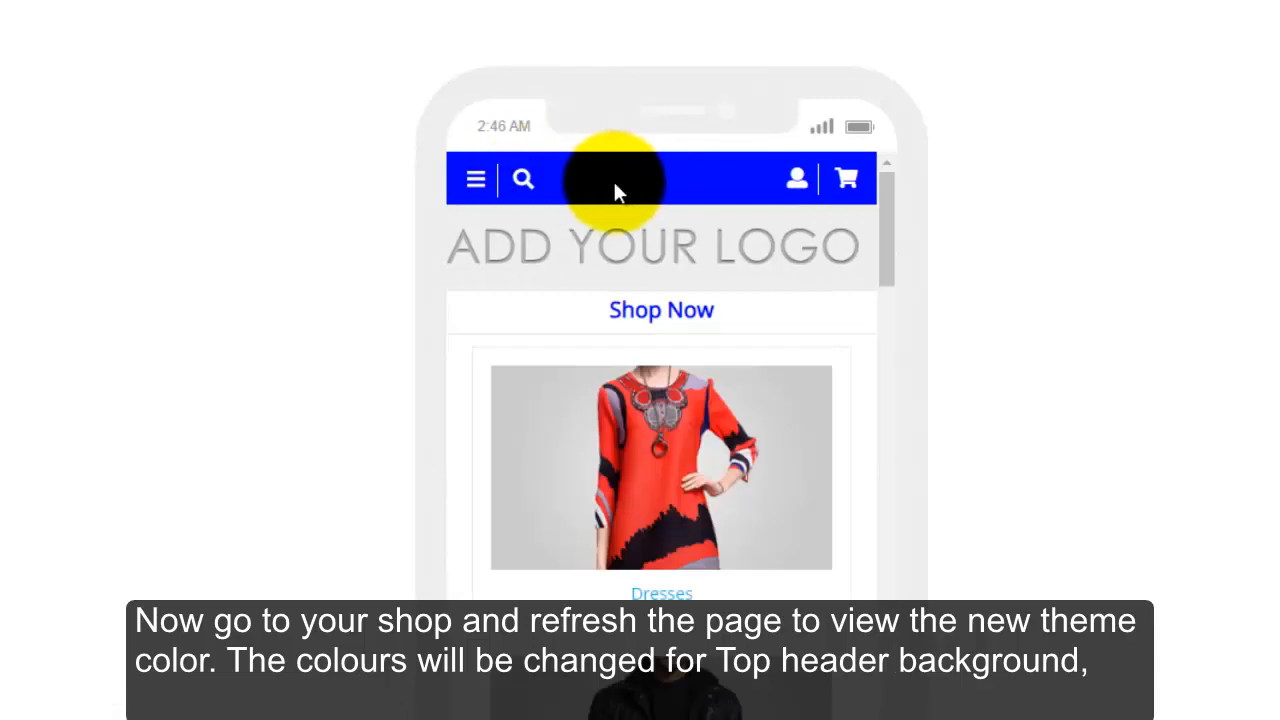
{"action": "mouse_move", "coordinate": [876, 216]}
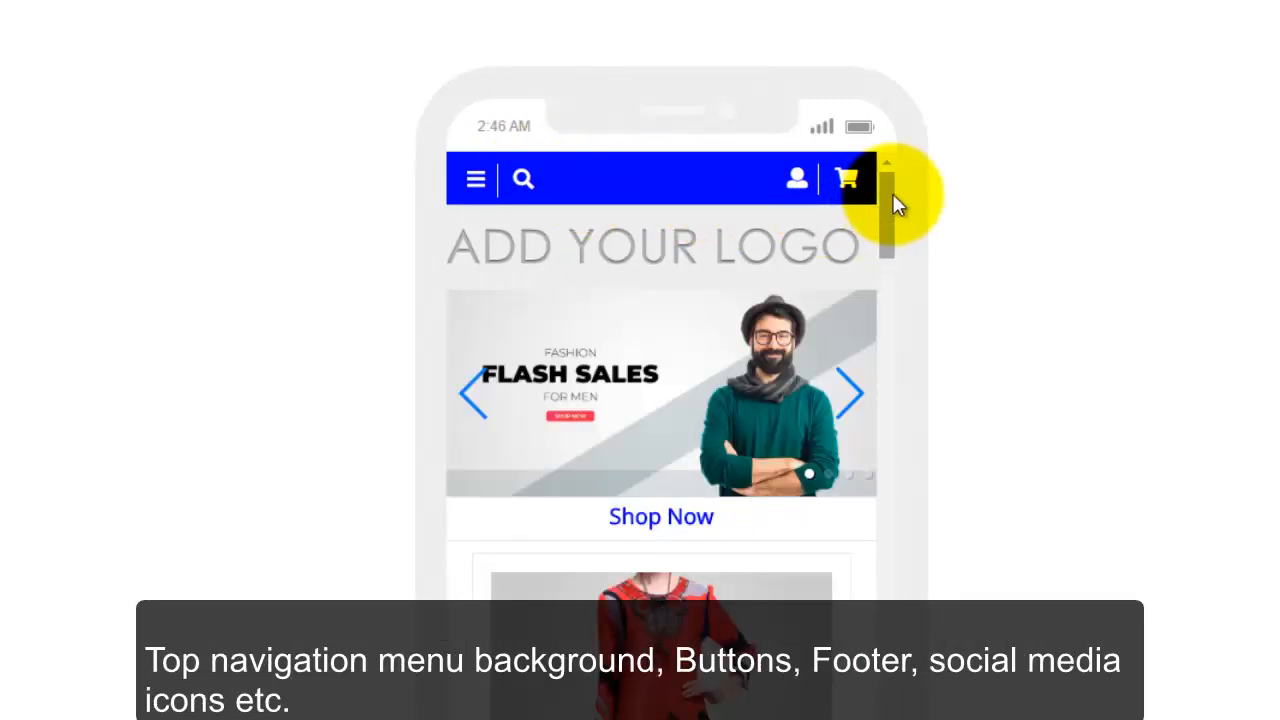
Step: Scroll the refreshed phone storefront to see the blue header, prices and links
{"action": "scroll", "scroll_direction": "down", "scroll_amount": 3}
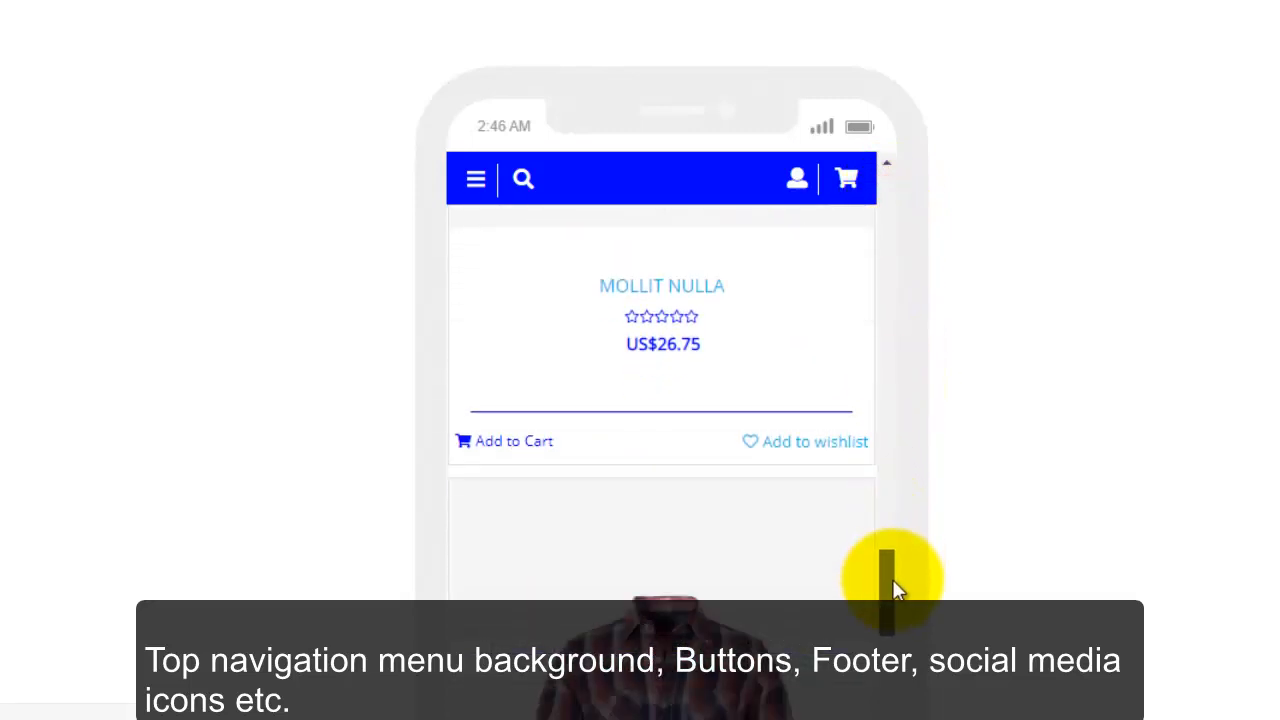
{"action": "scroll", "scroll_direction": "down", "scroll_amount": 3}
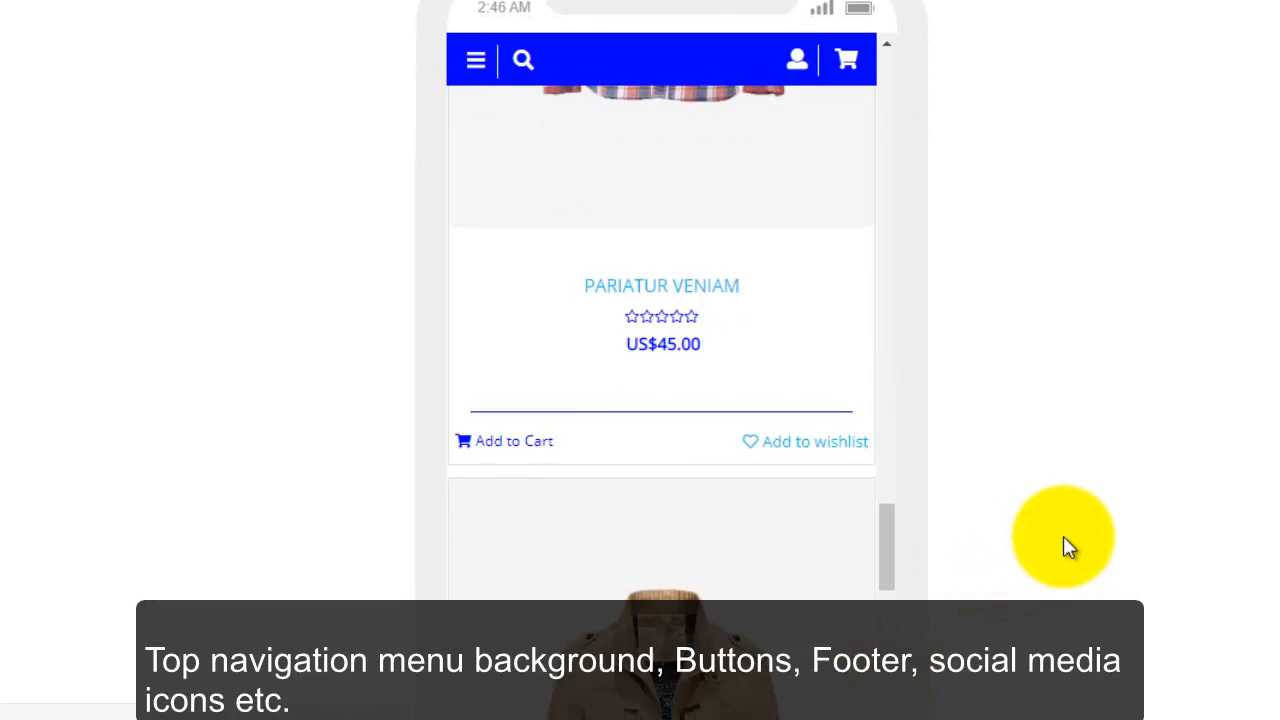